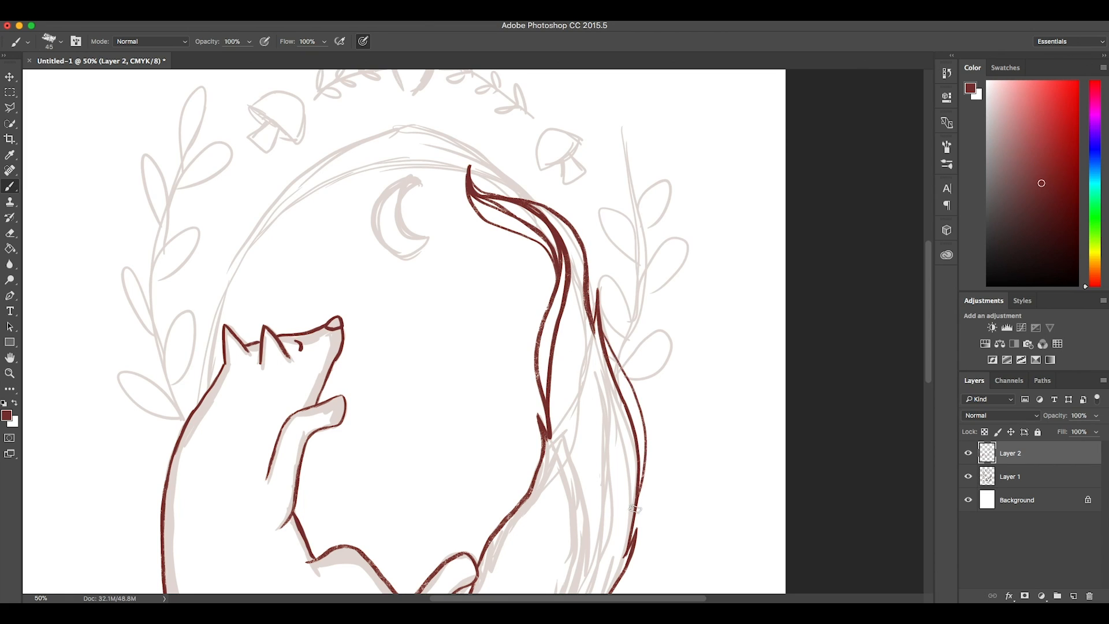
Step: Ink the fox's head, body and flowing tail strands in dark red on Layer 2
{"action": "scroll", "scroll_direction": "down", "scroll_amount": 3}
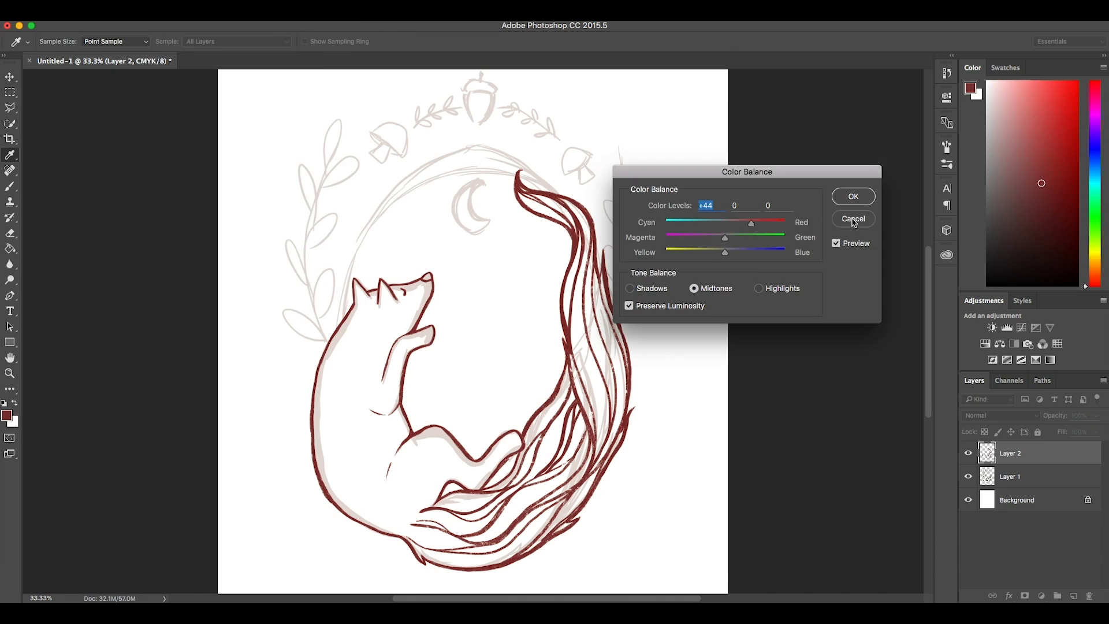
Step: Close Color Balance, then brush dark red leafy branches, mushrooms, pinecones, ferns and berries on a Plant Outlines layer
{"action": "left_click", "coordinate": [853, 218]}
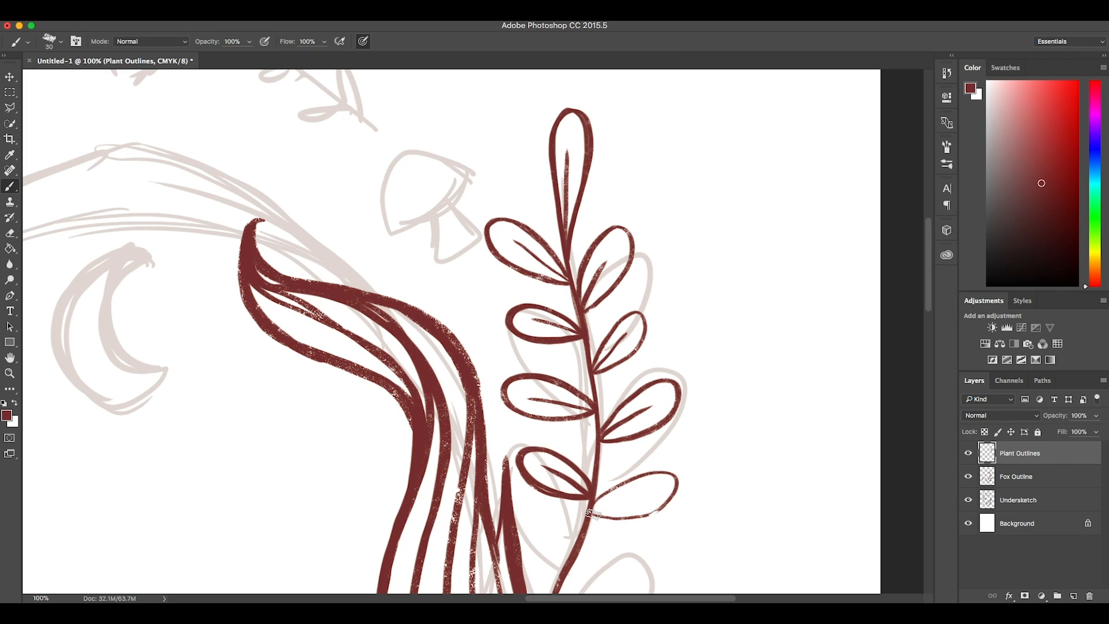
{"action": "scroll", "scroll_direction": "down", "scroll_amount": 3}
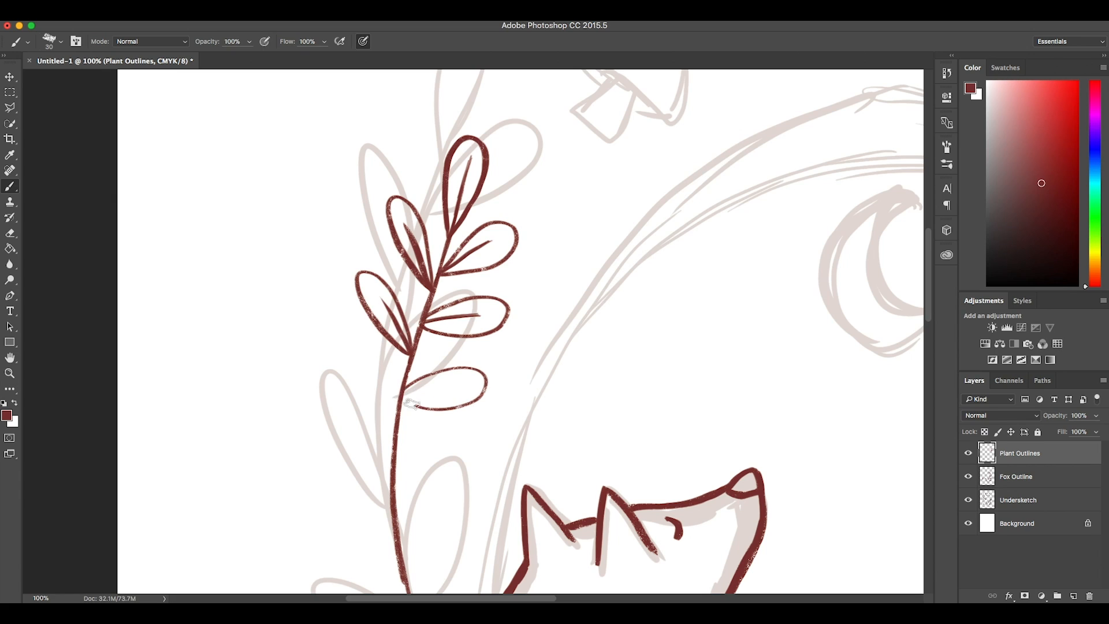
{"action": "scroll", "scroll_direction": "down", "scroll_amount": 3}
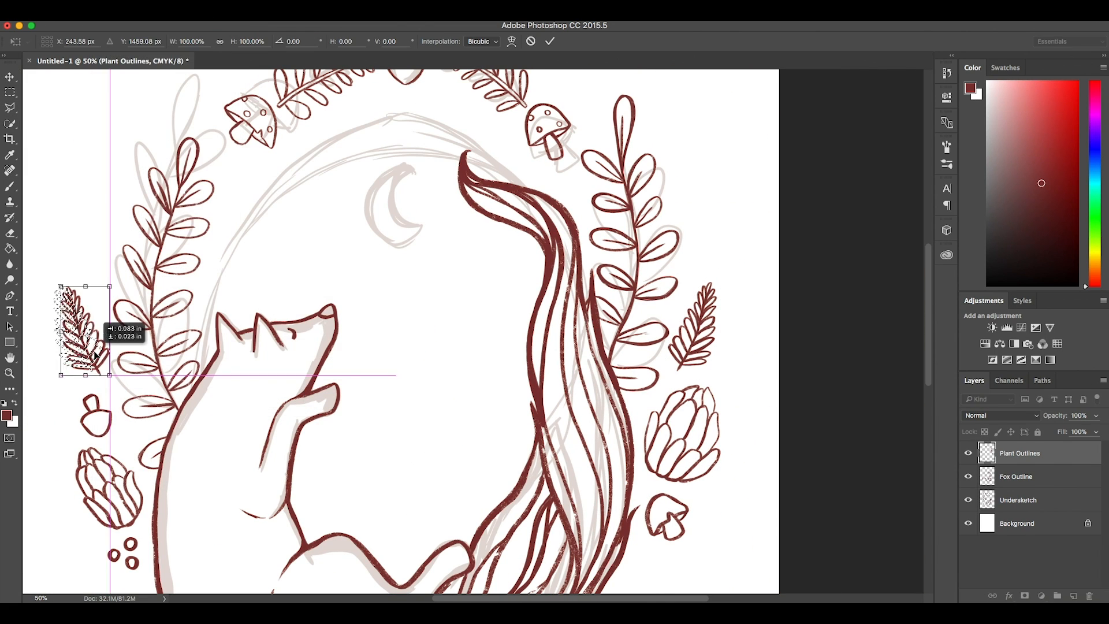
Step: Commit the fern, set Fox Outline to Multiply, and lasso the fox body to fill it orange
{"action": "left_click", "coordinate": [1001, 415]}
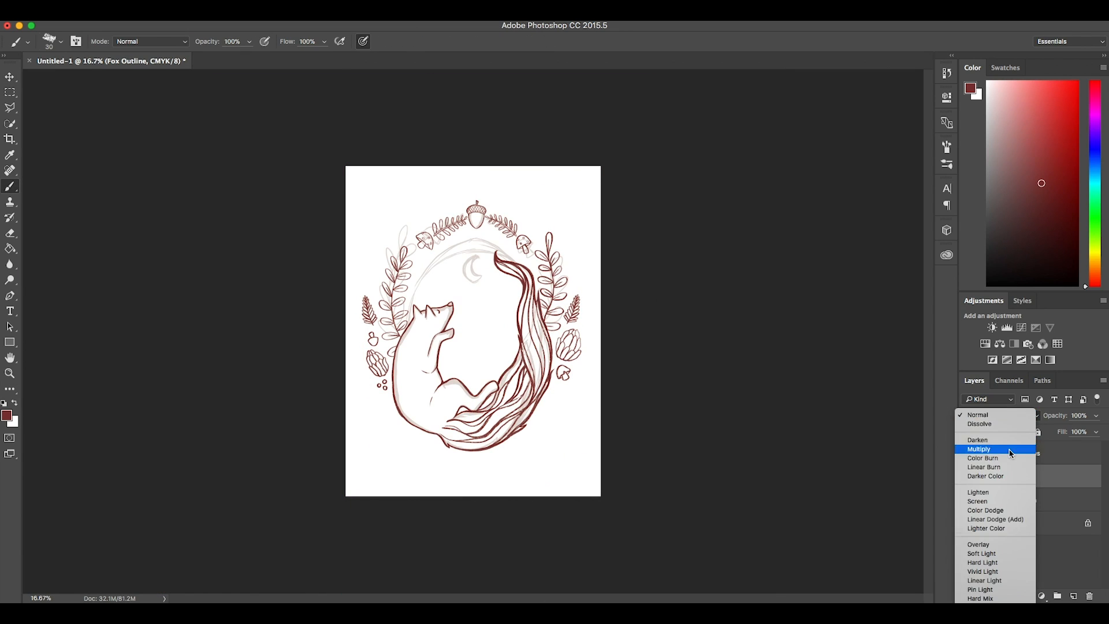
{"action": "left_click", "coordinate": [977, 449]}
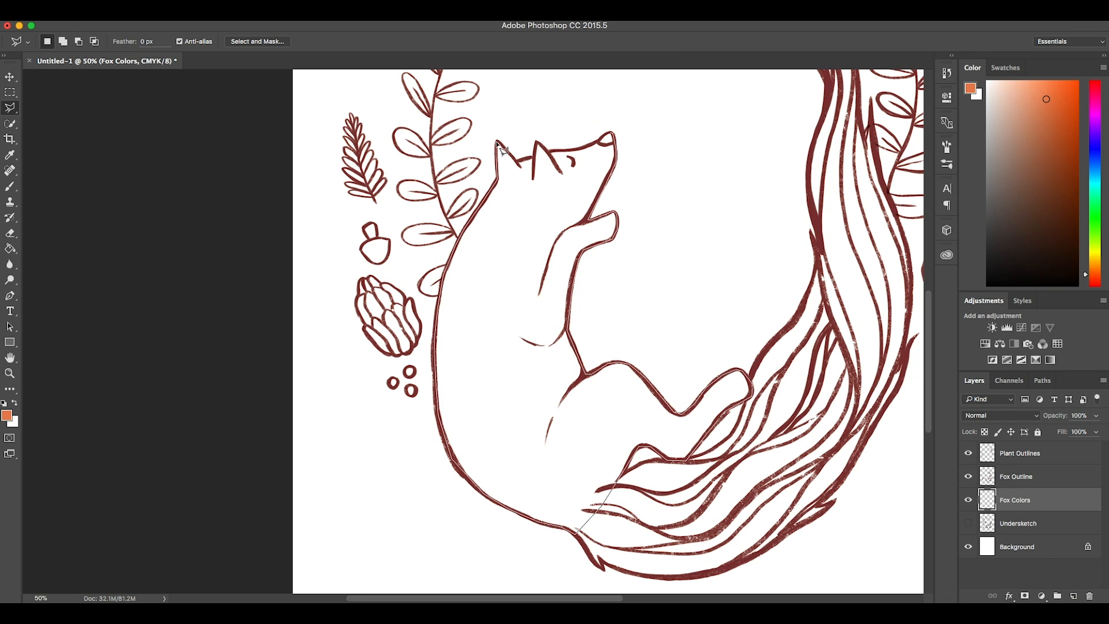
{"action": "left_click", "coordinate": [212, 248]}
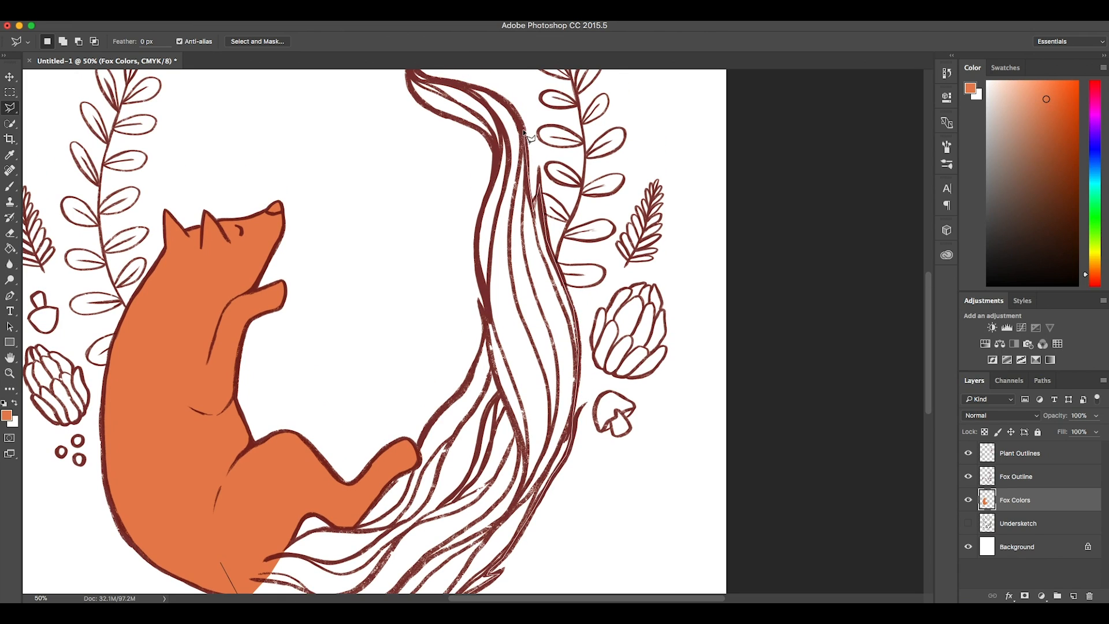
Step: Fill the tail orange, merge Fox Outline into Fox Colors, and paint dark brown legs and ear tips
{"action": "scroll", "scroll_direction": "down", "scroll_amount": 3}
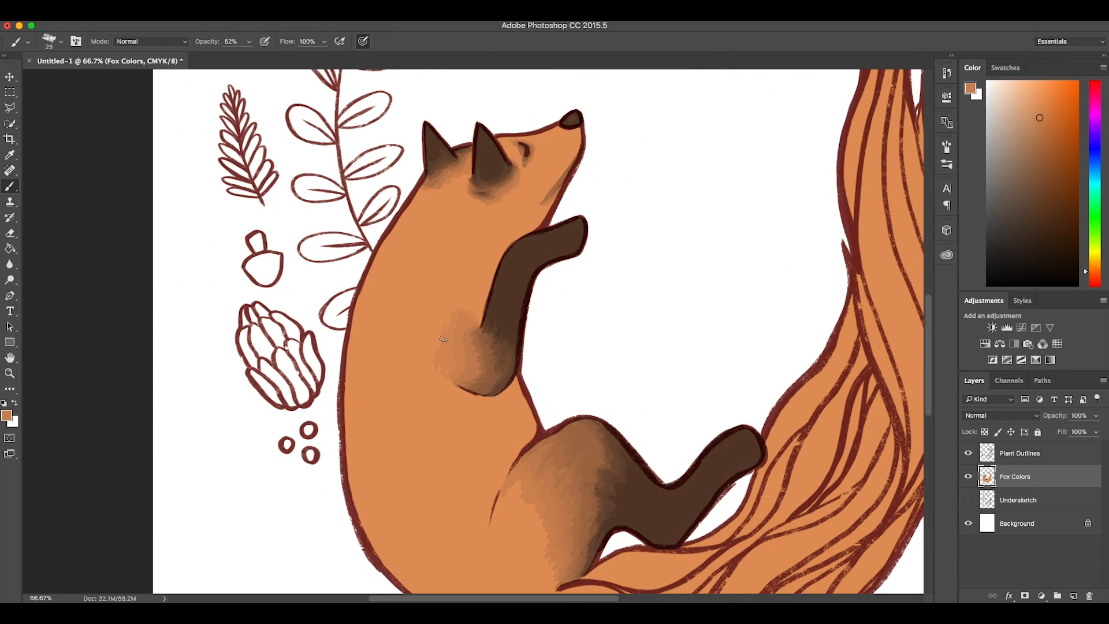
{"action": "scroll", "scroll_direction": "down", "scroll_amount": 3}
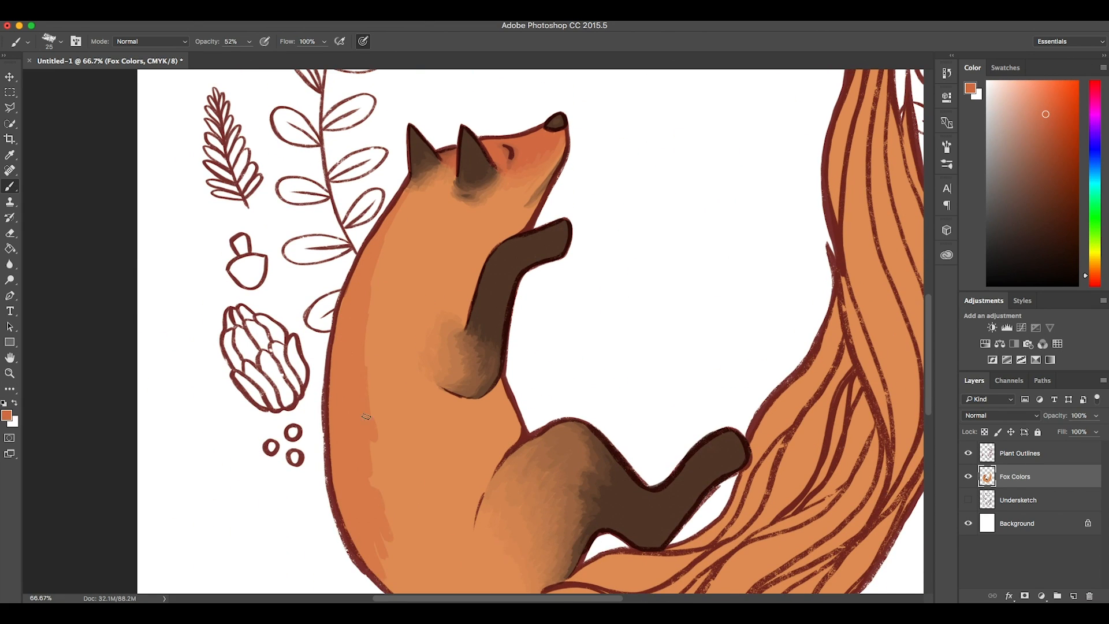
Step: Paint darker orange edges and pale highlights at 52% opacity, deepening the upper tail brown
{"action": "scroll", "scroll_direction": "down", "scroll_amount": 3}
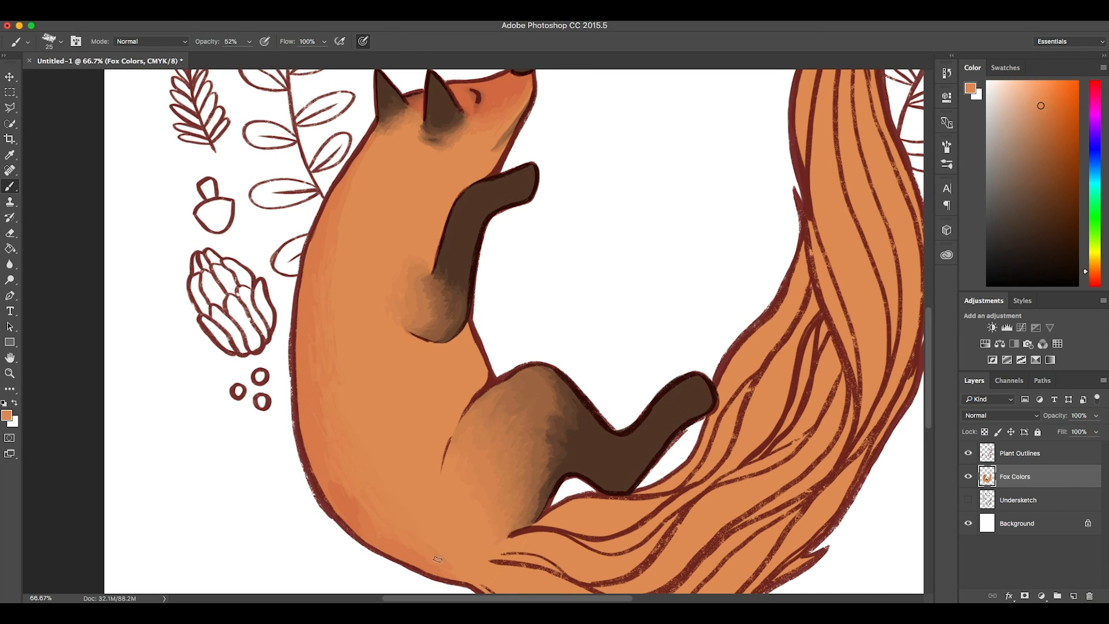
{"action": "left_click", "coordinate": [1044, 112]}
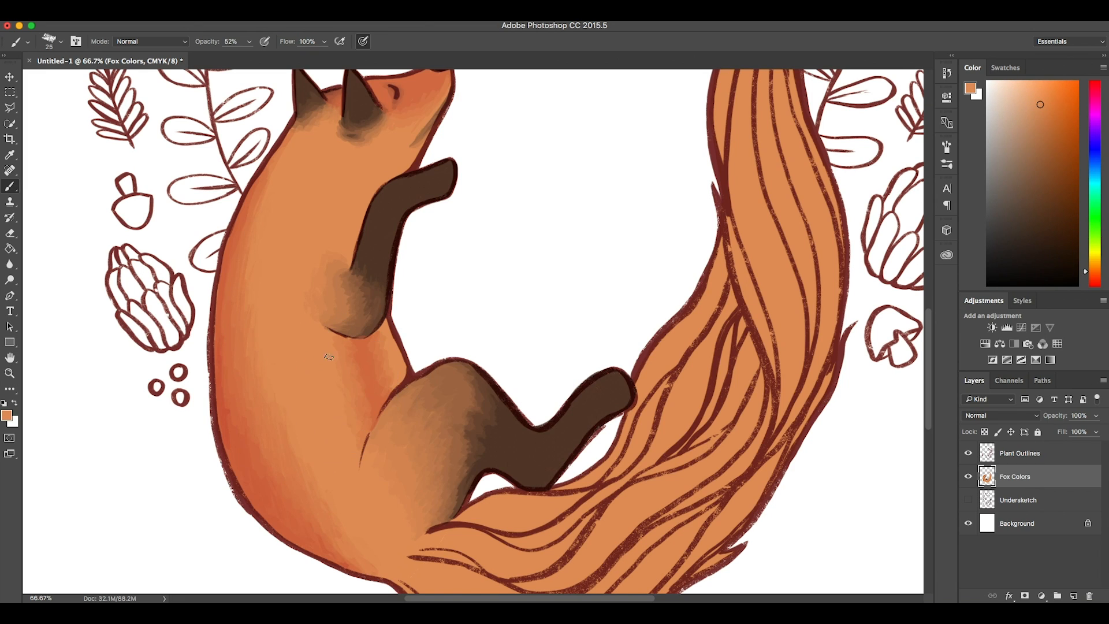
{"action": "scroll", "scroll_direction": "down", "scroll_amount": 3}
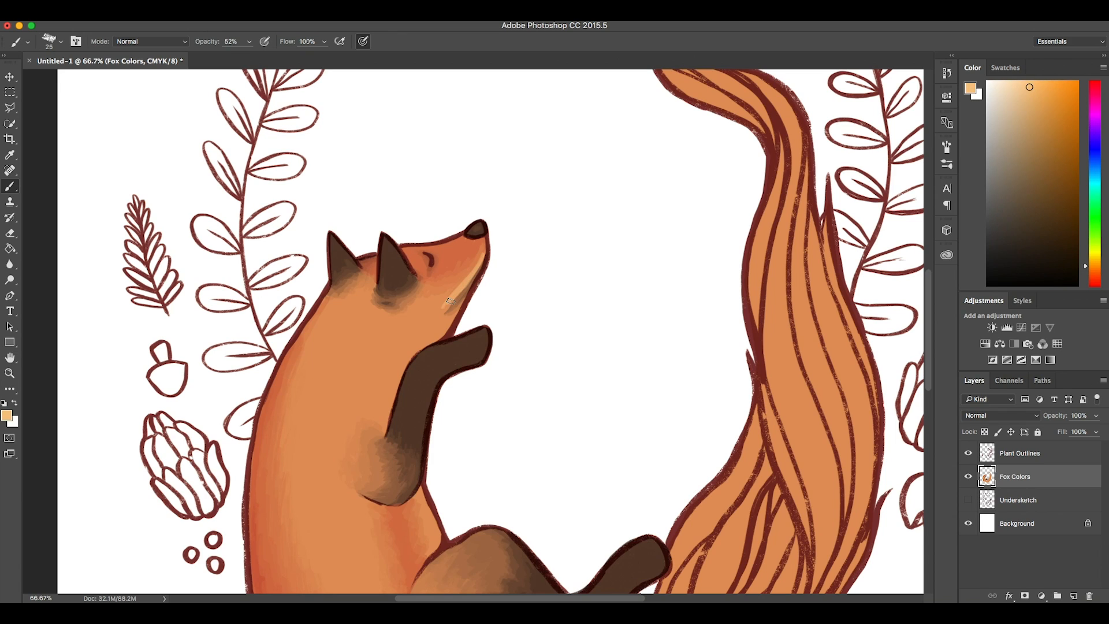
{"action": "scroll", "scroll_direction": "down", "scroll_amount": 3}
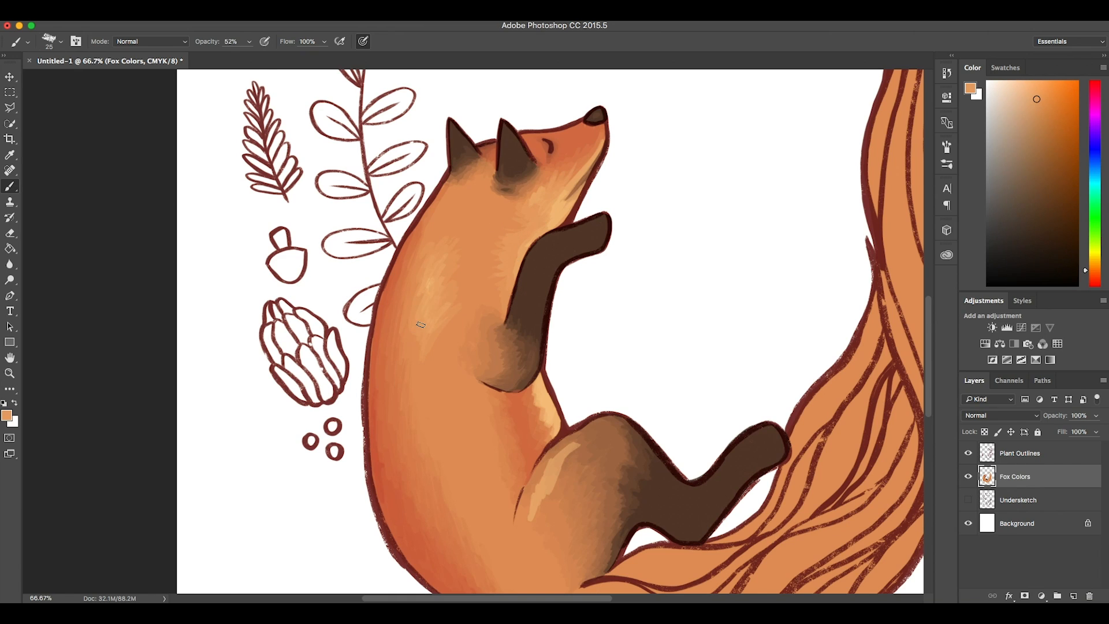
{"action": "scroll", "scroll_direction": "down", "scroll_amount": 3}
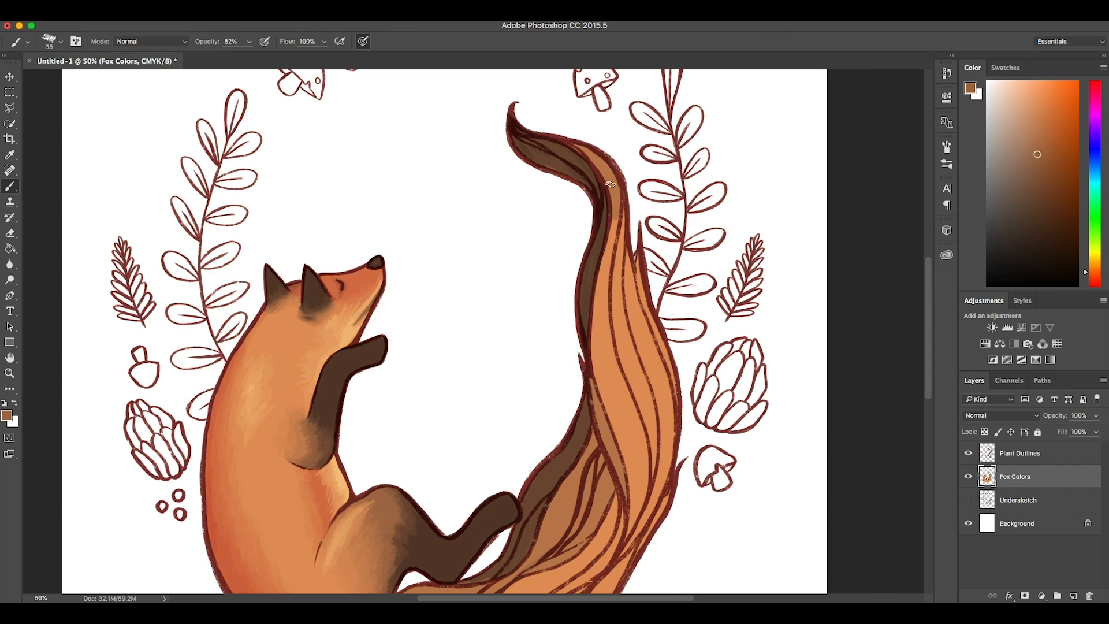
Step: Shade the tail with warm orange and brown strands and begin filling leaves green
{"action": "scroll", "scroll_direction": "down", "scroll_amount": 3}
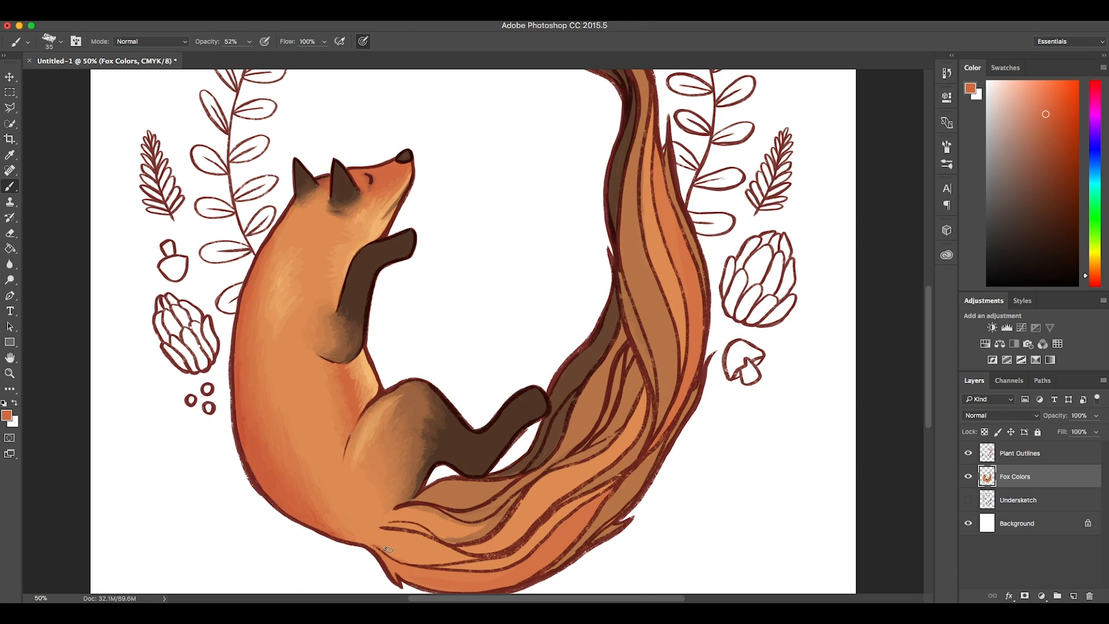
{"action": "scroll", "scroll_direction": "down", "scroll_amount": 3}
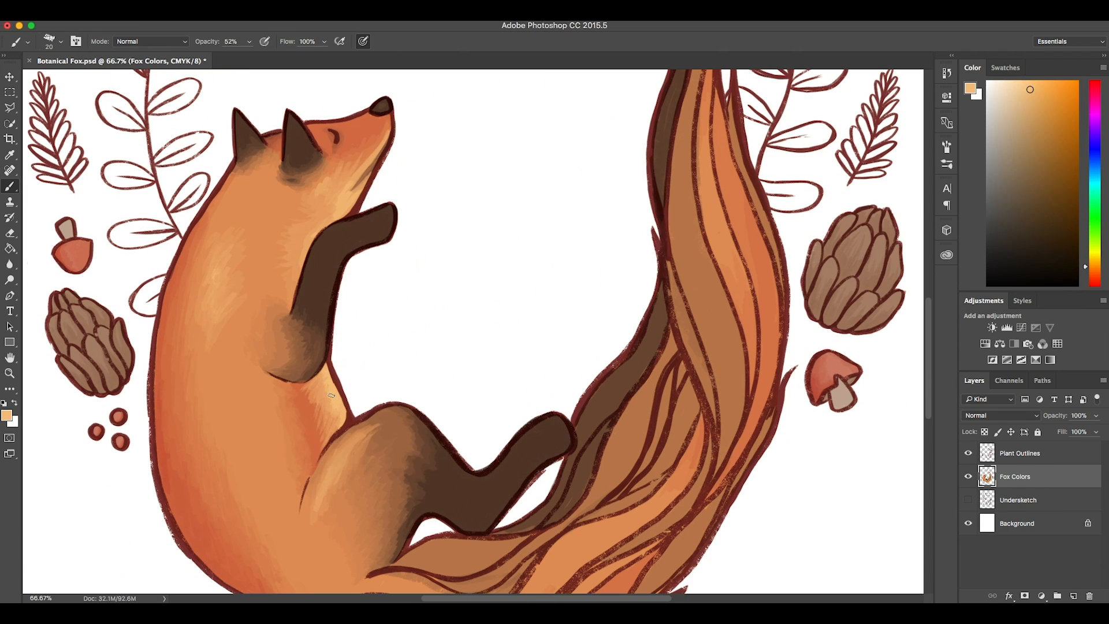
{"action": "scroll", "scroll_direction": "down", "scroll_amount": 3}
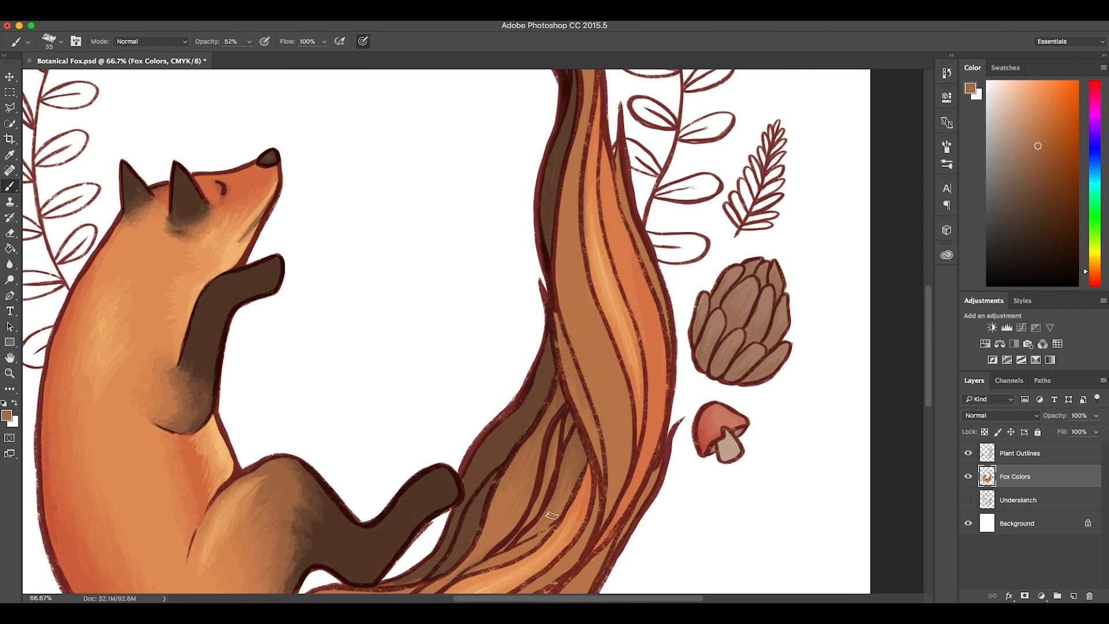
{"action": "scroll", "scroll_direction": "down", "scroll_amount": 3}
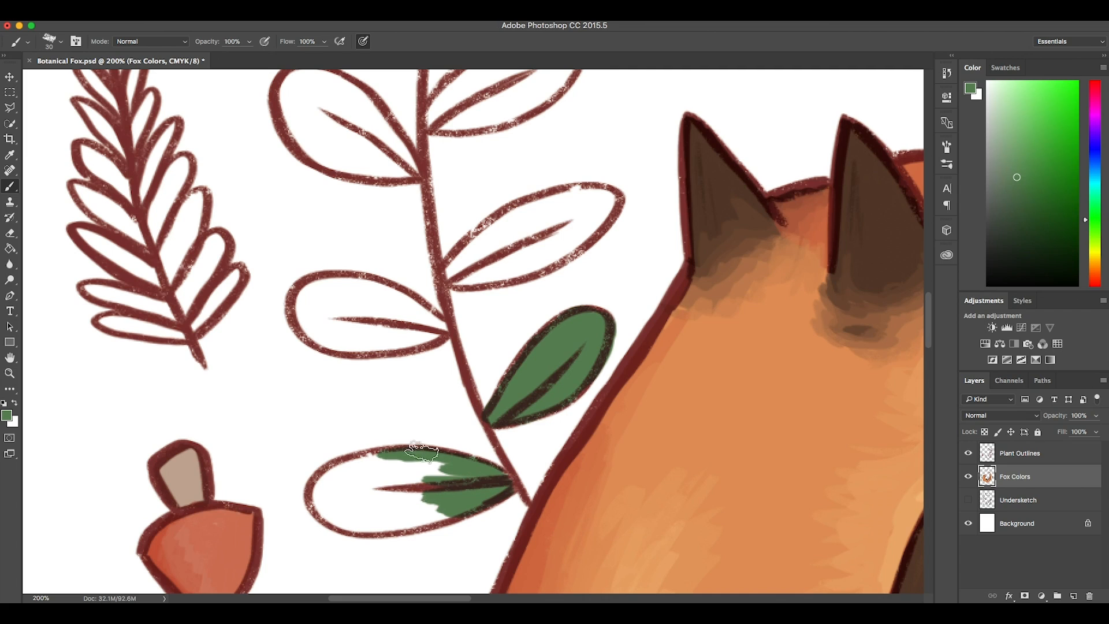
Step: Paint the rounded stem leaves dark green at 100% opacity, then the fern fronds yellow-green
{"action": "scroll", "scroll_direction": "down", "scroll_amount": 3}
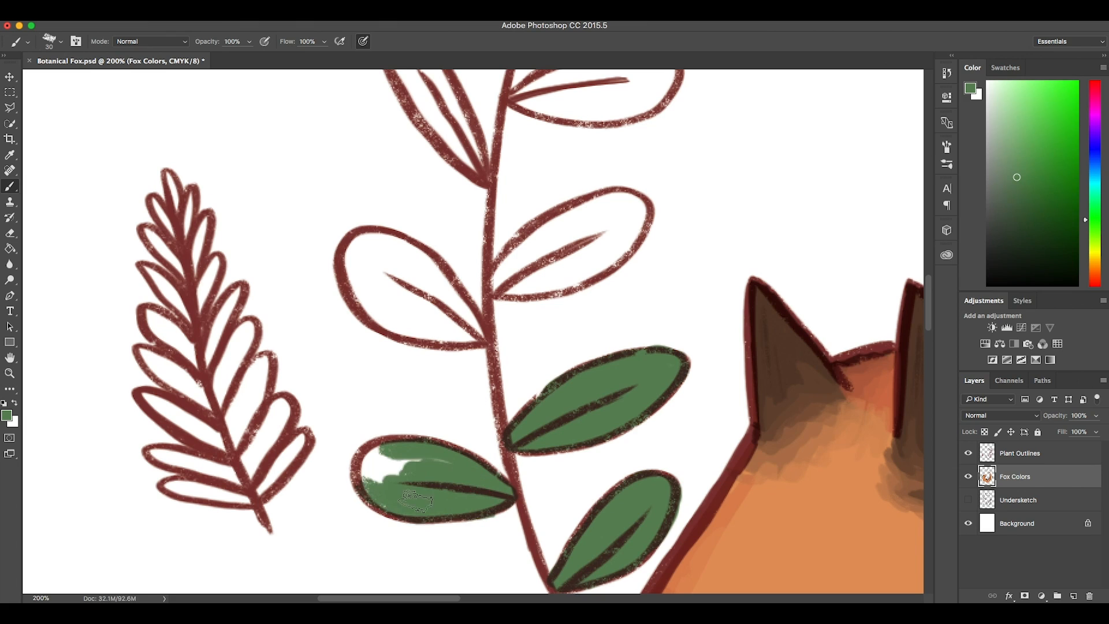
{"action": "scroll", "scroll_direction": "down", "scroll_amount": 3}
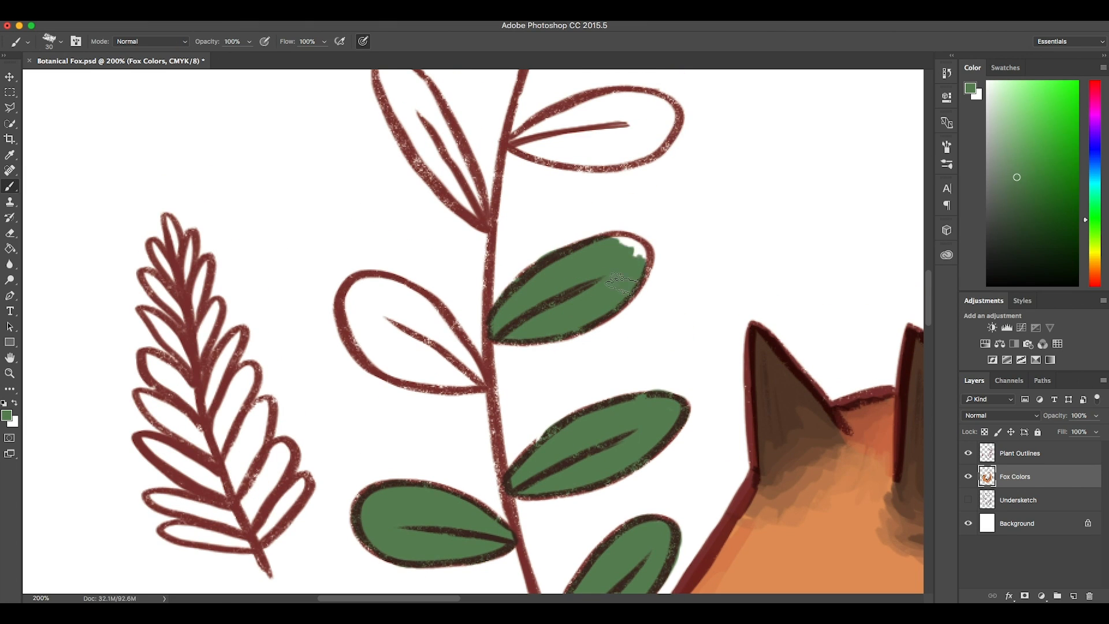
{"action": "scroll", "scroll_direction": "up", "scroll_amount": 3}
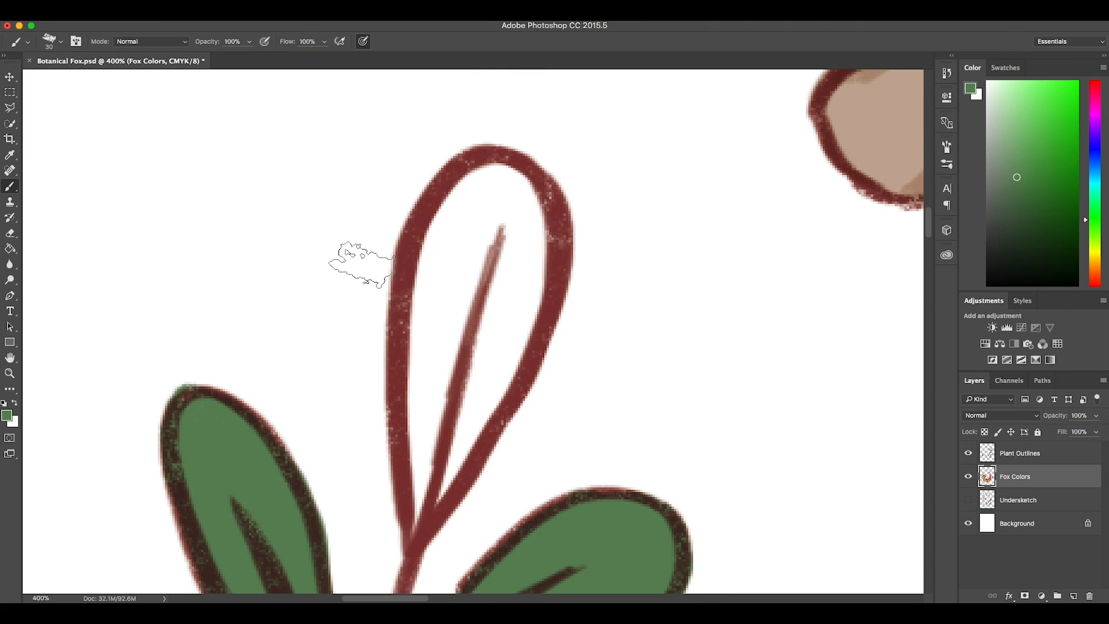
{"action": "scroll", "scroll_direction": "down", "scroll_amount": 3}
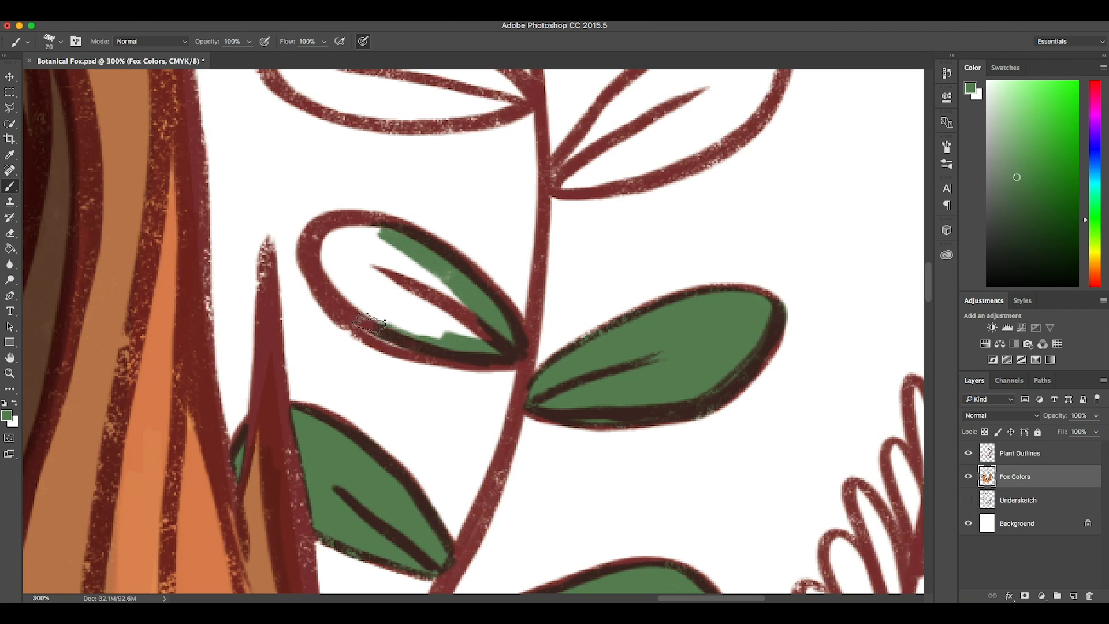
{"action": "scroll", "scroll_direction": "down", "scroll_amount": 3}
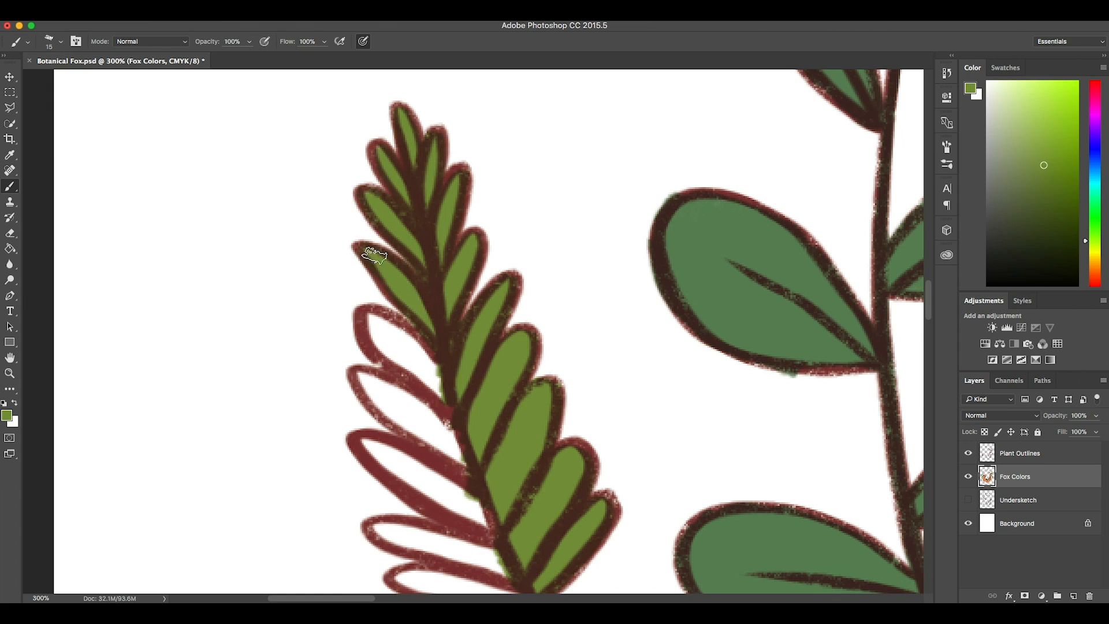
{"action": "scroll", "scroll_direction": "down", "scroll_amount": 3}
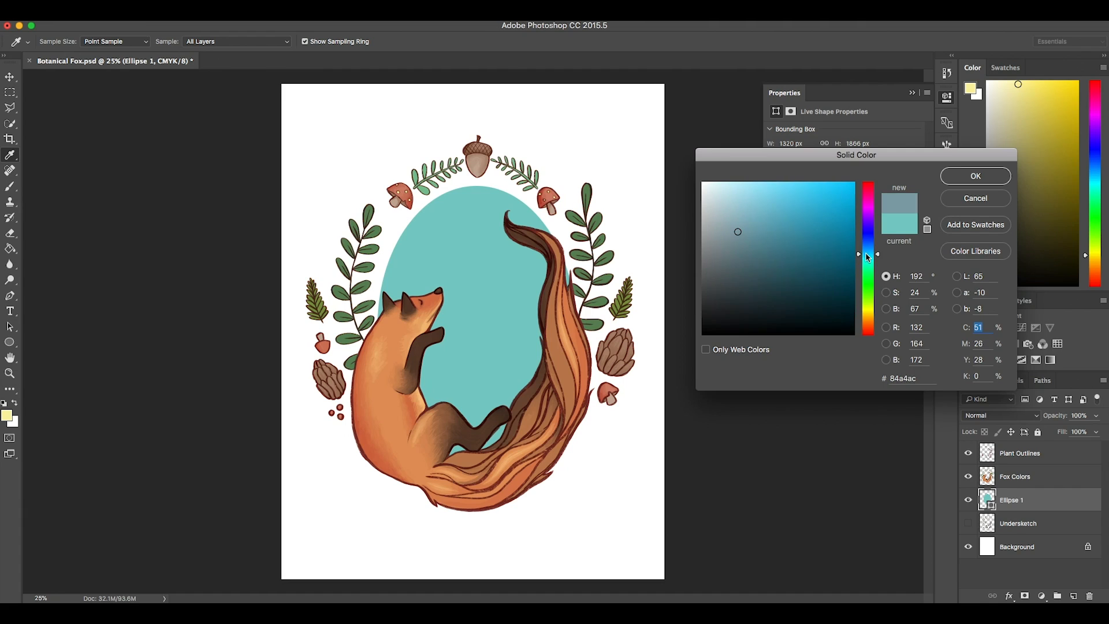
Step: Set the oval's Solid Color to grey-blue #95b8cc and confirm it
{"action": "left_click", "coordinate": [743, 213]}
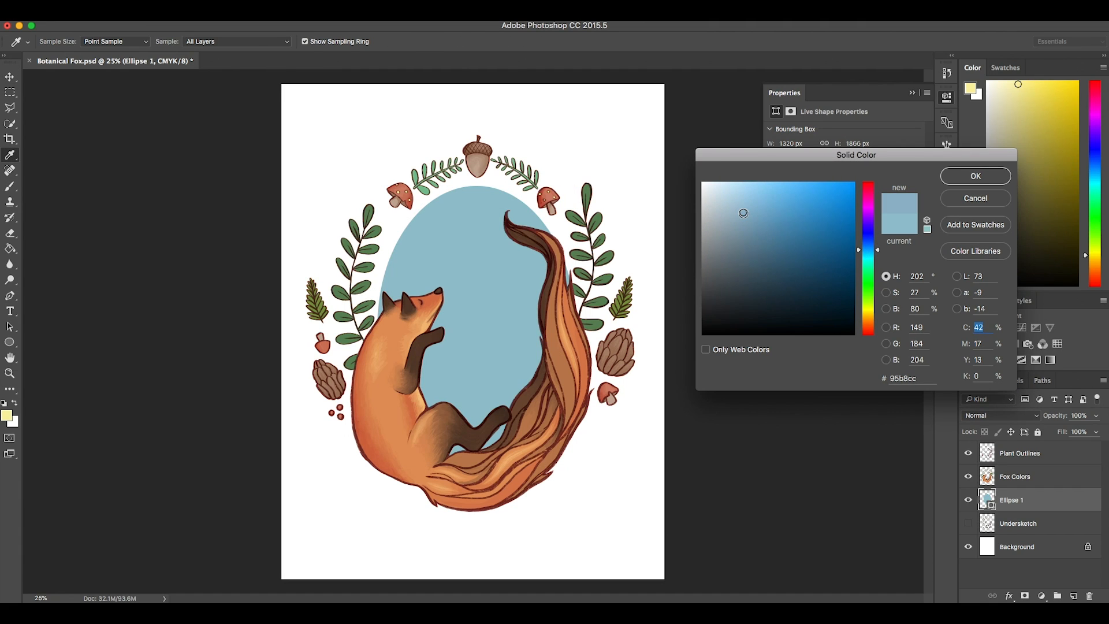
{"action": "left_click", "coordinate": [975, 176]}
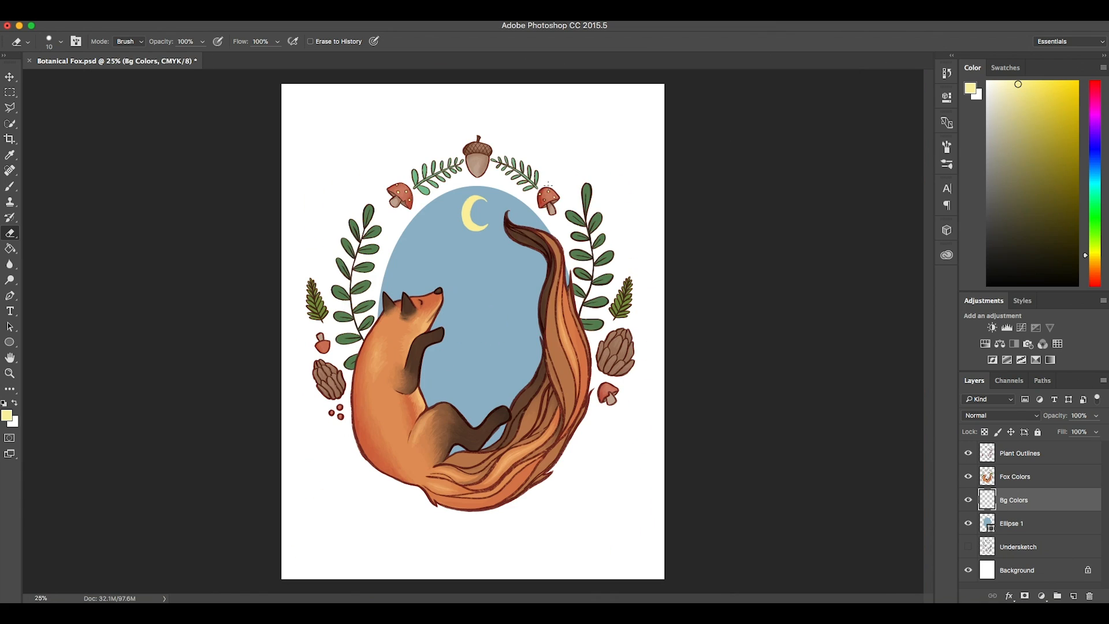
Step: Add a layer mask to Ellipse 1 and return to the Bg Colors layer
{"action": "left_click", "coordinate": [1011, 523]}
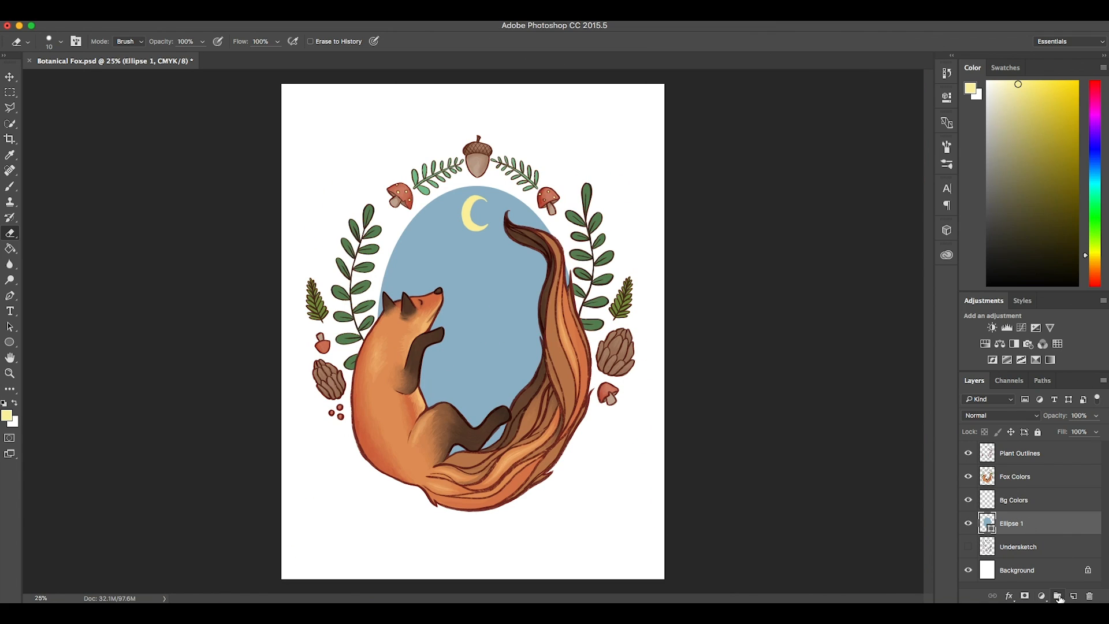
{"action": "left_click", "coordinate": [1058, 595]}
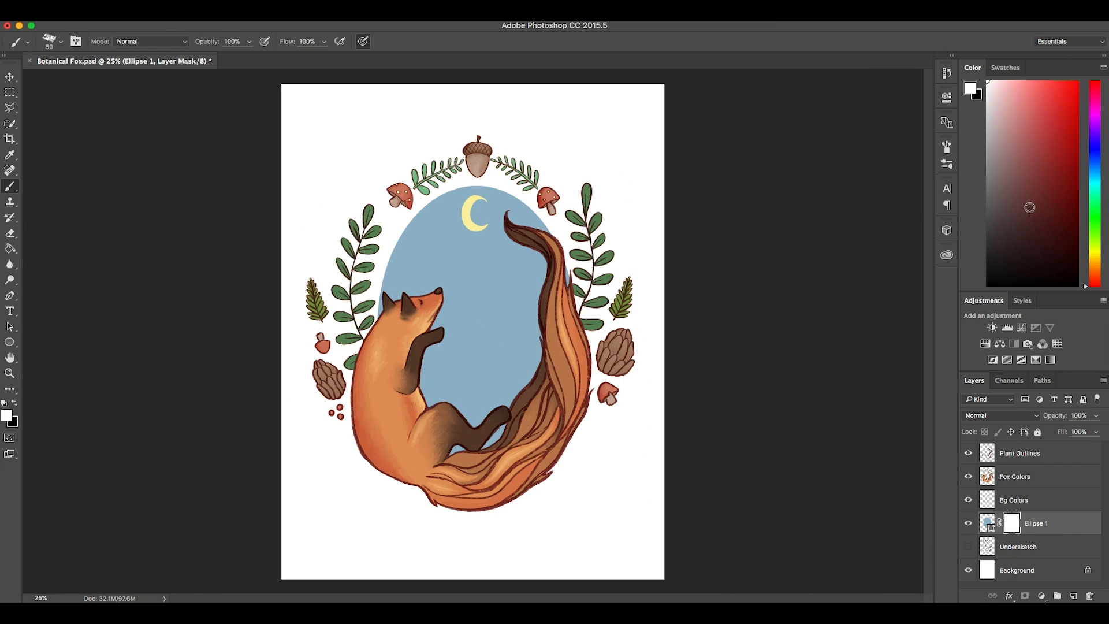
{"action": "left_click", "coordinate": [1014, 499]}
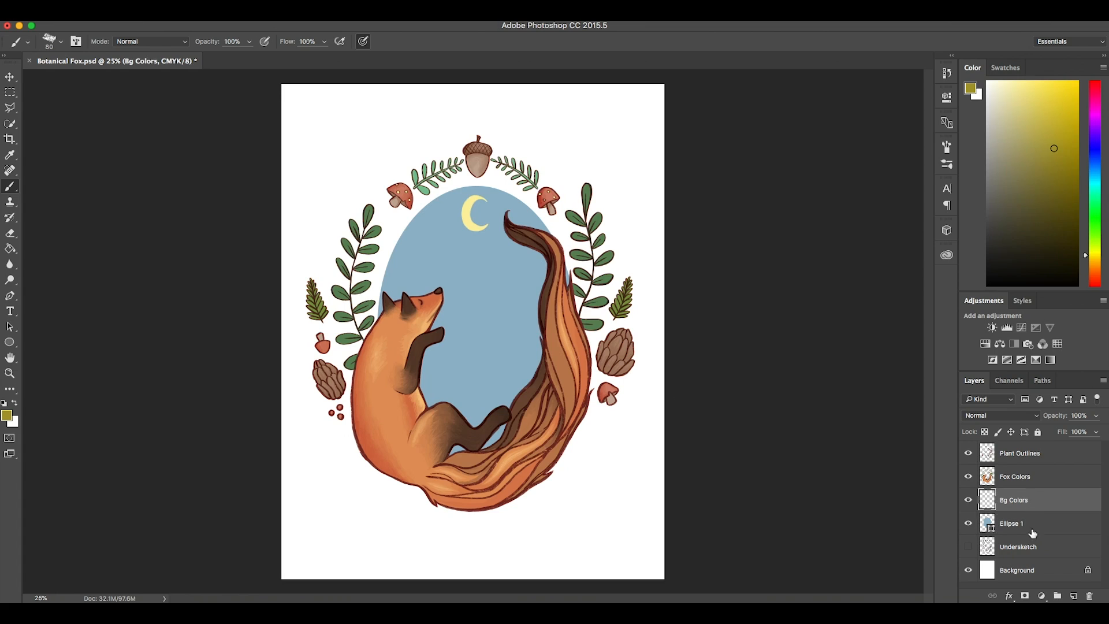
{"action": "right_click", "coordinate": [1011, 523]}
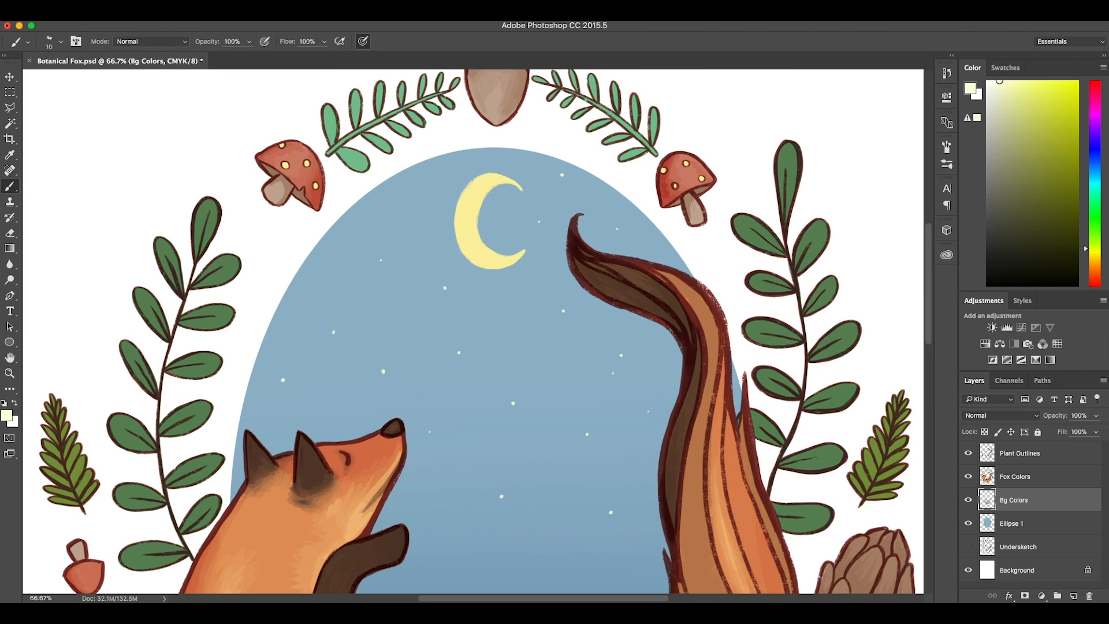
Step: Paint tiny stars and soft turquoise glows across the blue night sky
{"action": "scroll", "scroll_direction": "down", "scroll_amount": 3}
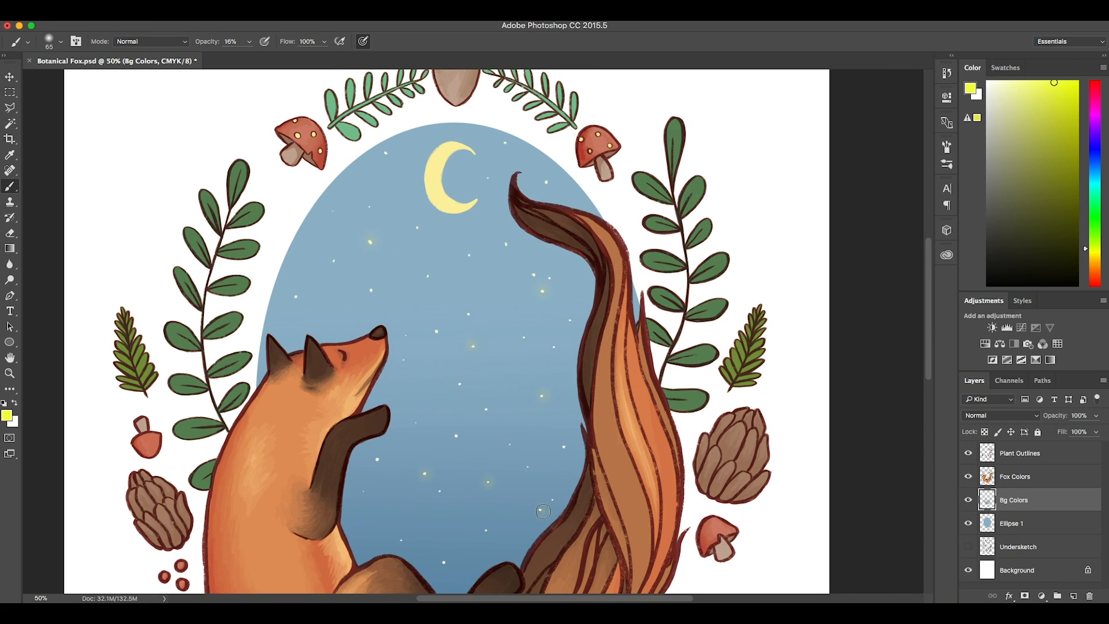
{"action": "left_click", "coordinate": [1029, 85]}
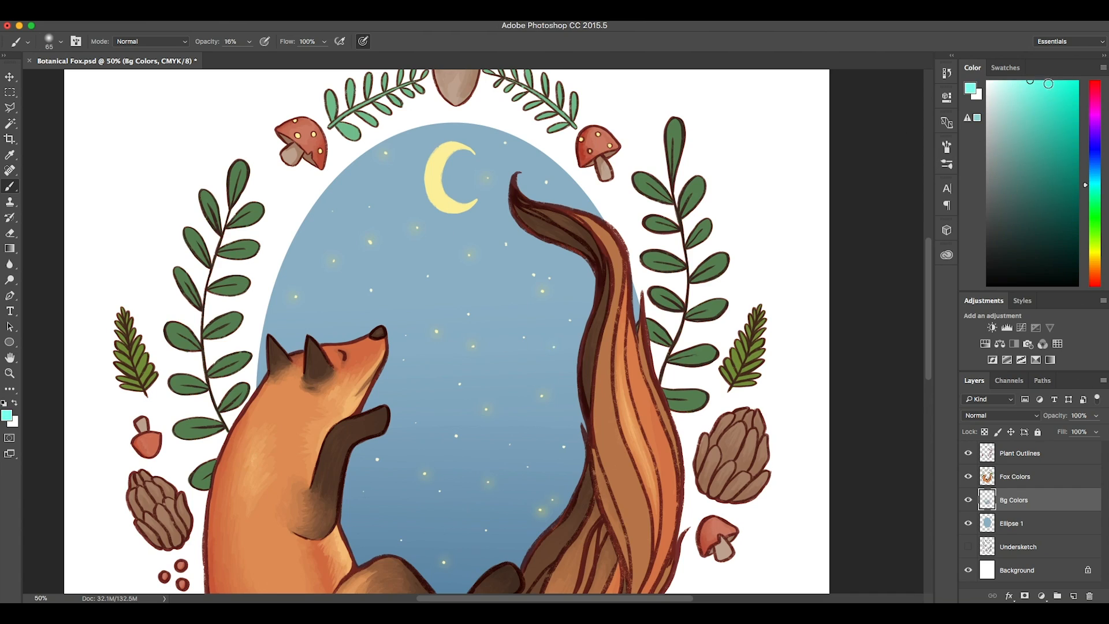
{"action": "left_click", "coordinate": [415, 423]}
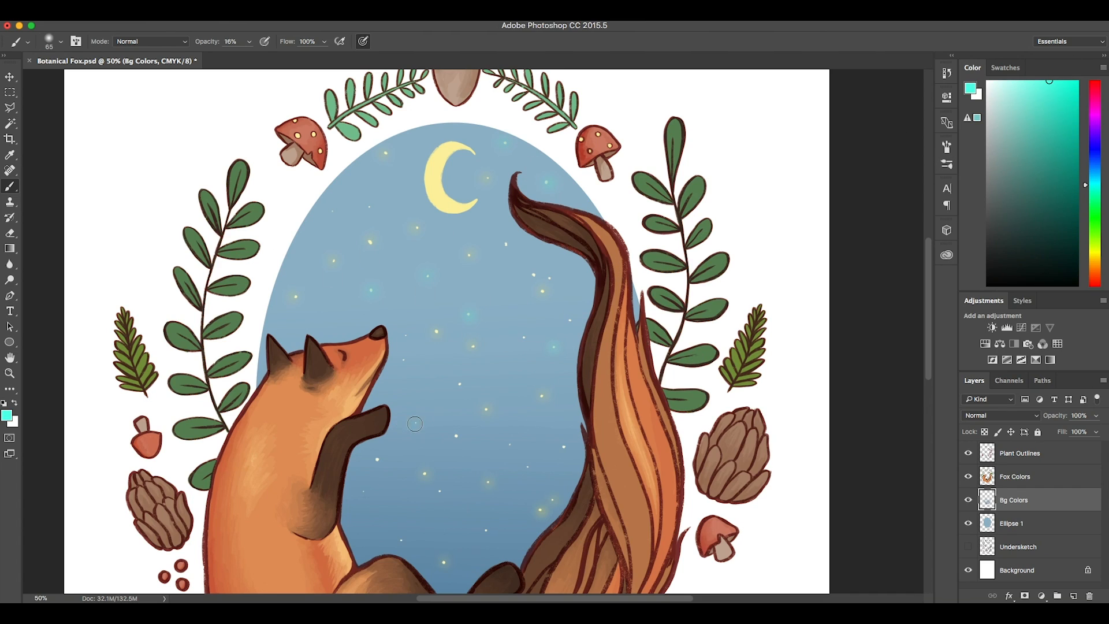